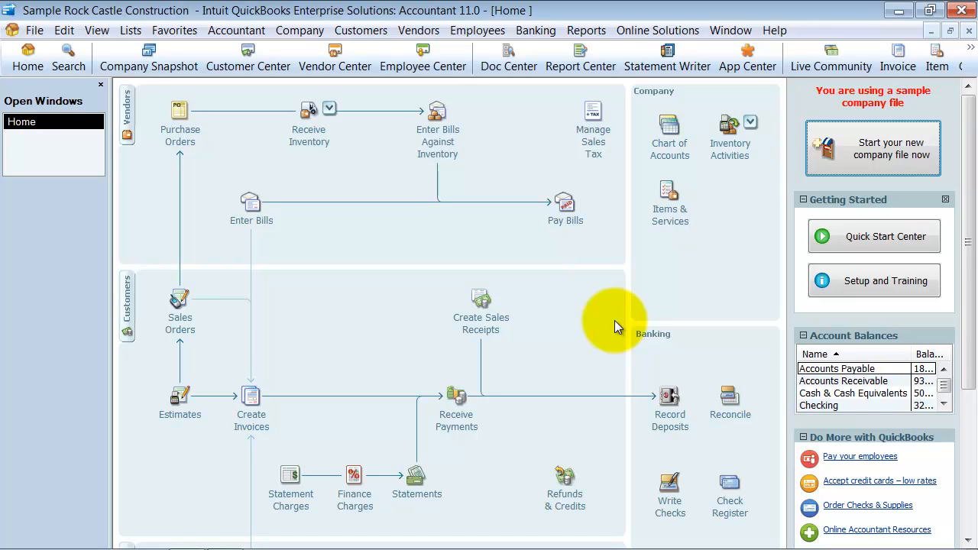
mouse_move(198, 431)
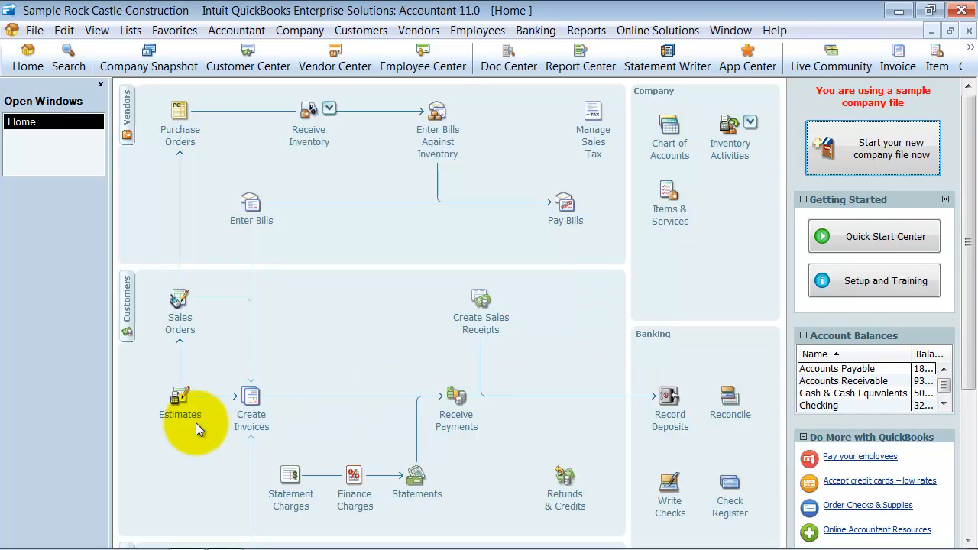
mouse_move(251, 412)
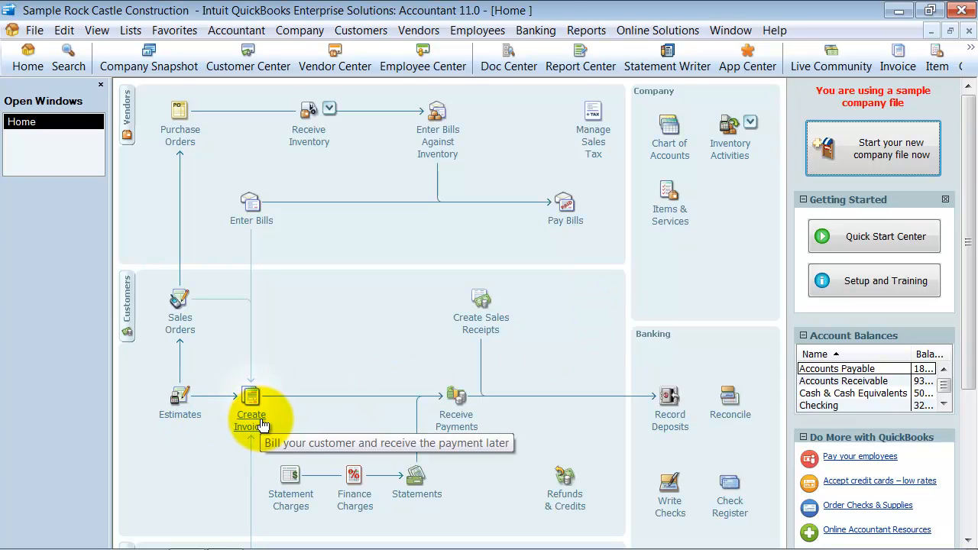
Bring up progress invoice 1097 for the Robson clinic job and review its line items
left_click(251, 400)
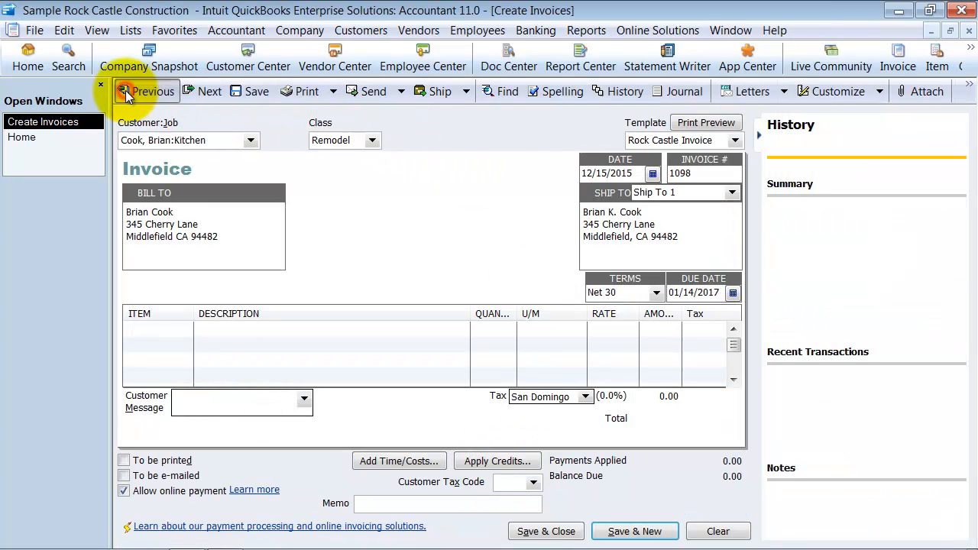
left_click(147, 91)
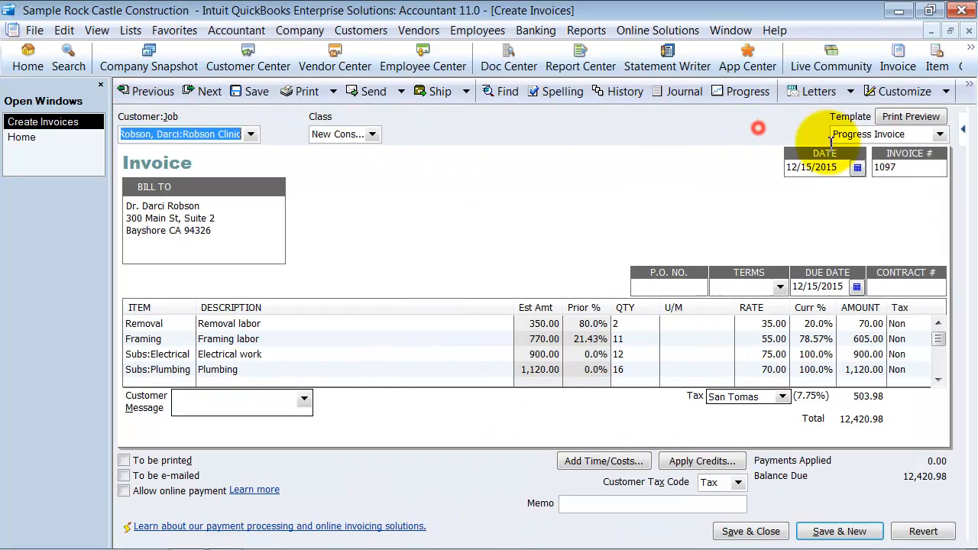
scroll("down", 3)
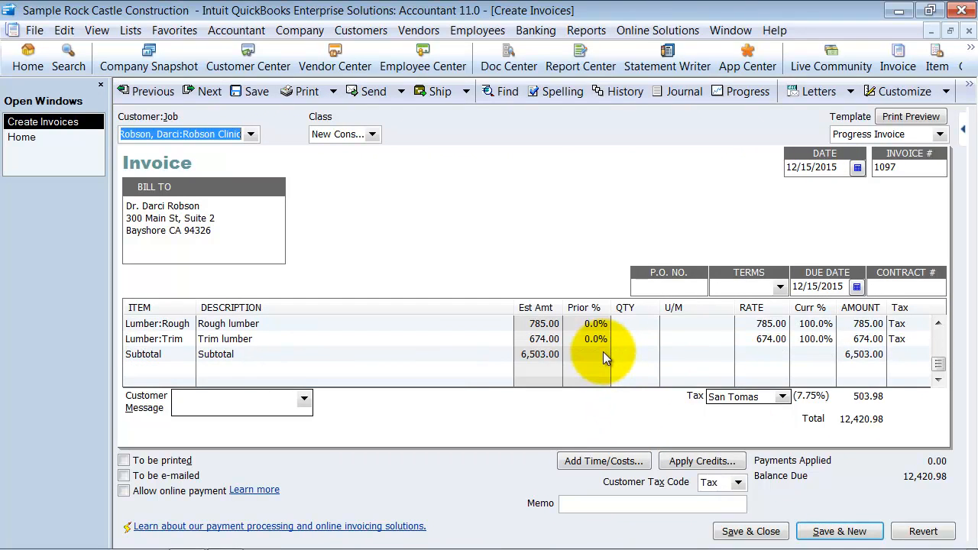
scroll("down", 3)
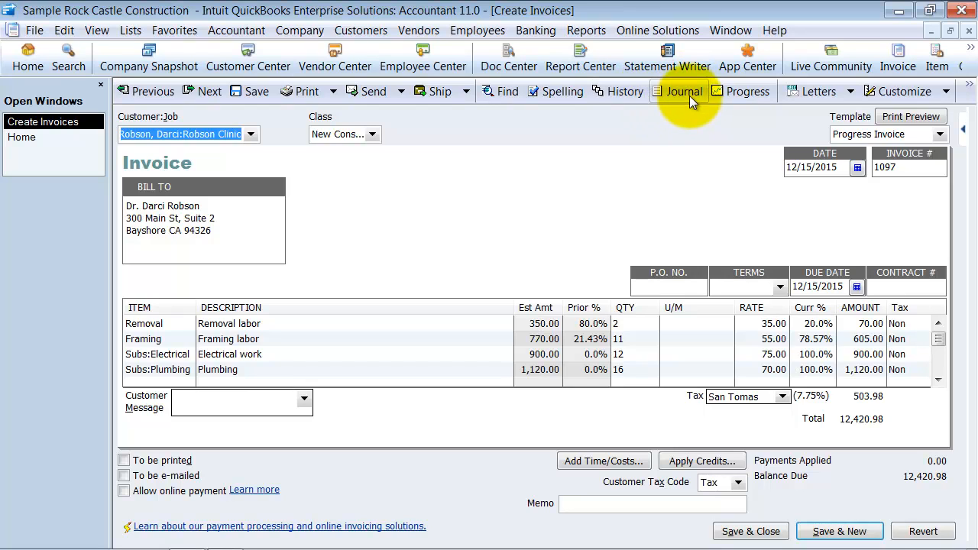
left_click(676, 91)
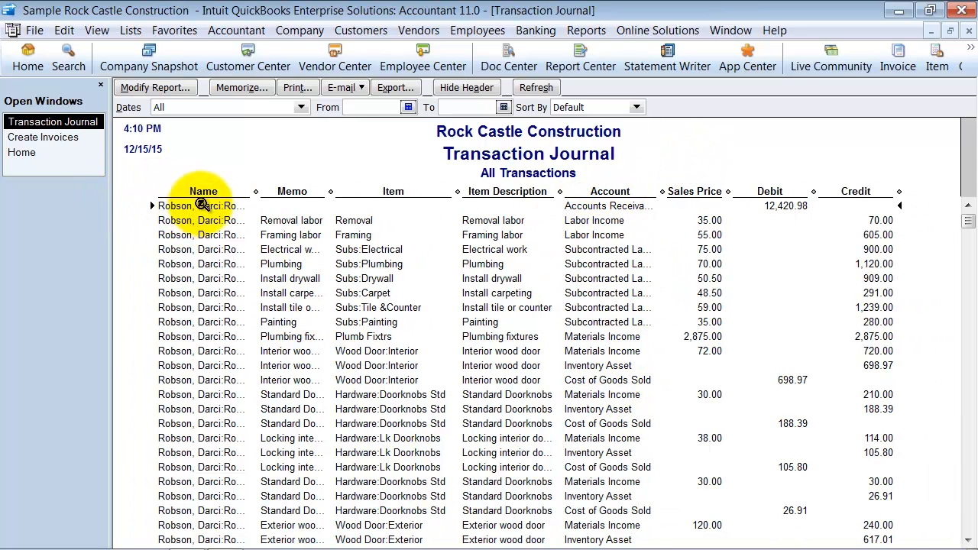
mouse_move(798, 263)
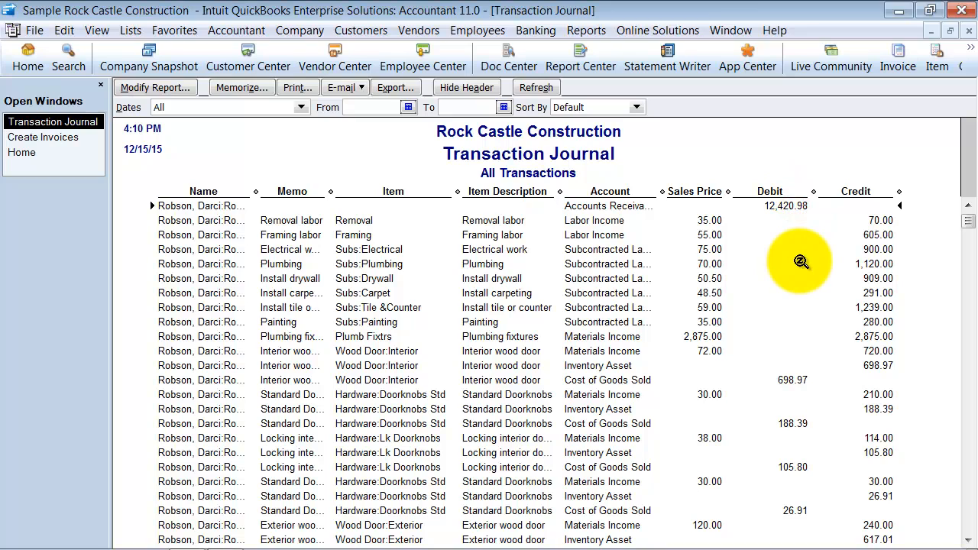
mouse_move(761, 223)
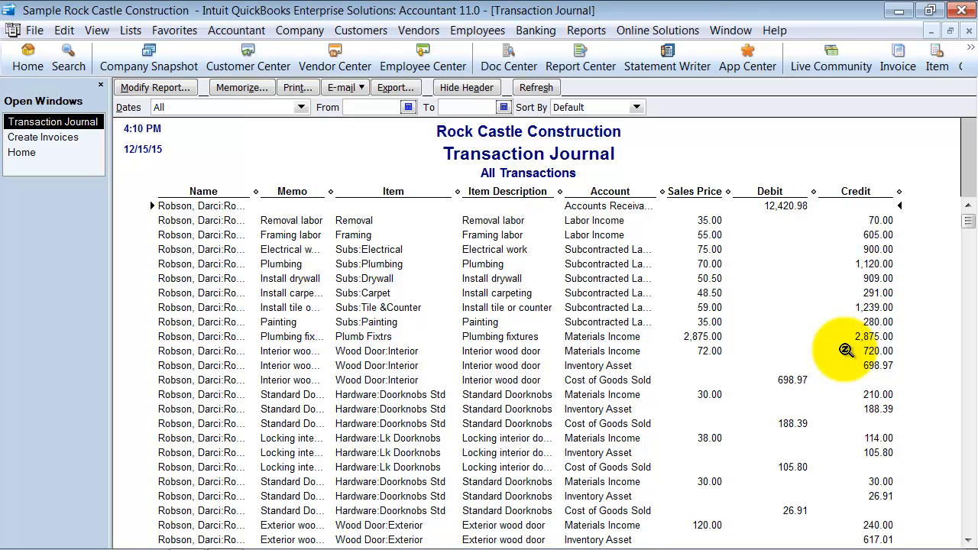
mouse_move(709, 221)
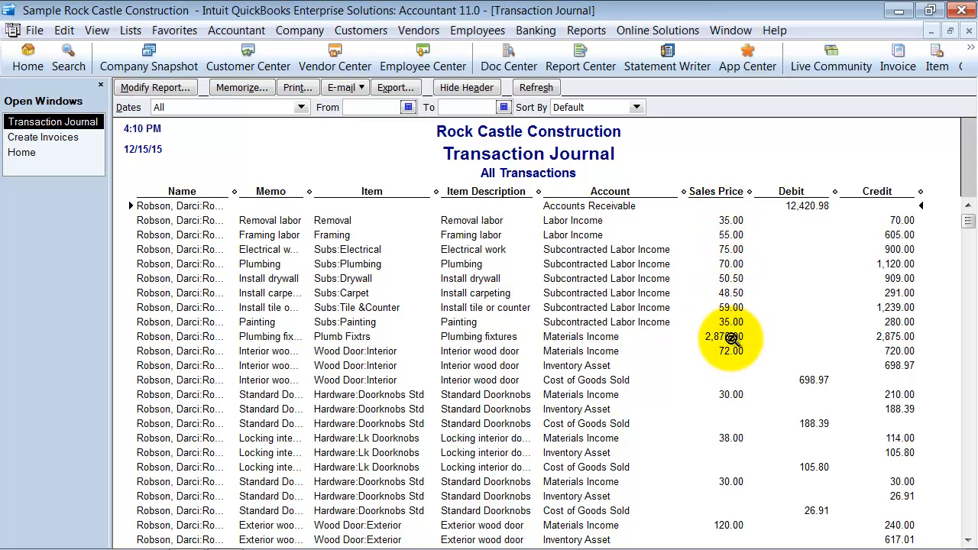
scroll("down", 3)
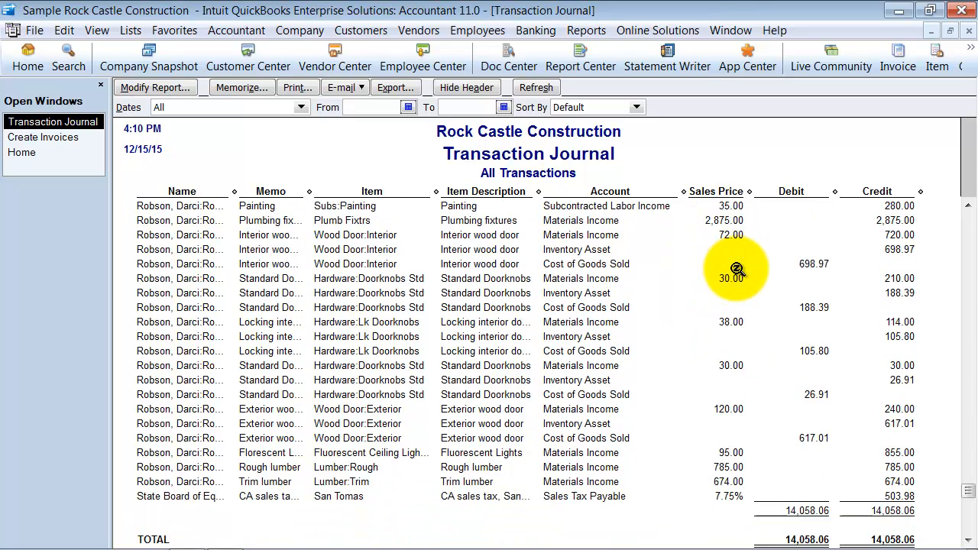
scroll("down", 3)
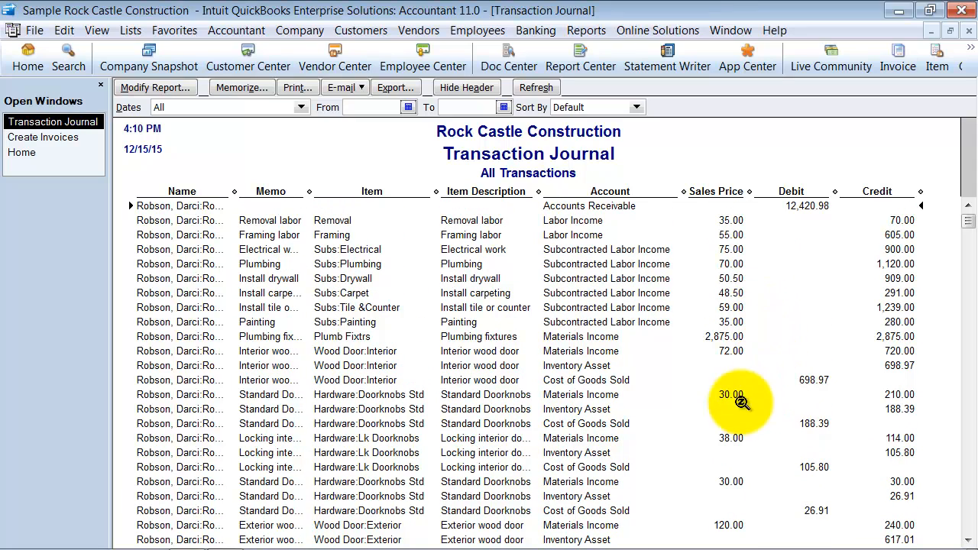
mouse_move(817, 404)
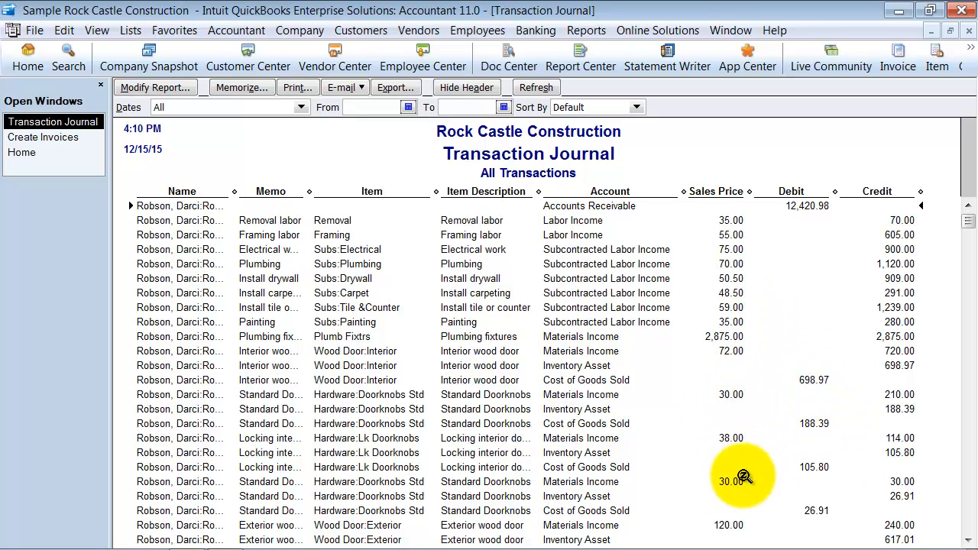
mouse_move(822, 427)
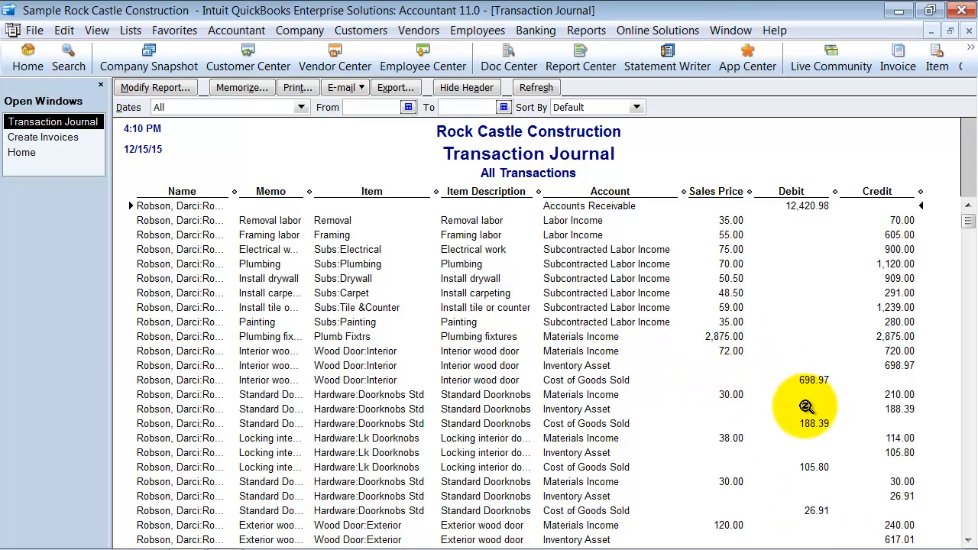
scroll("down", 3)
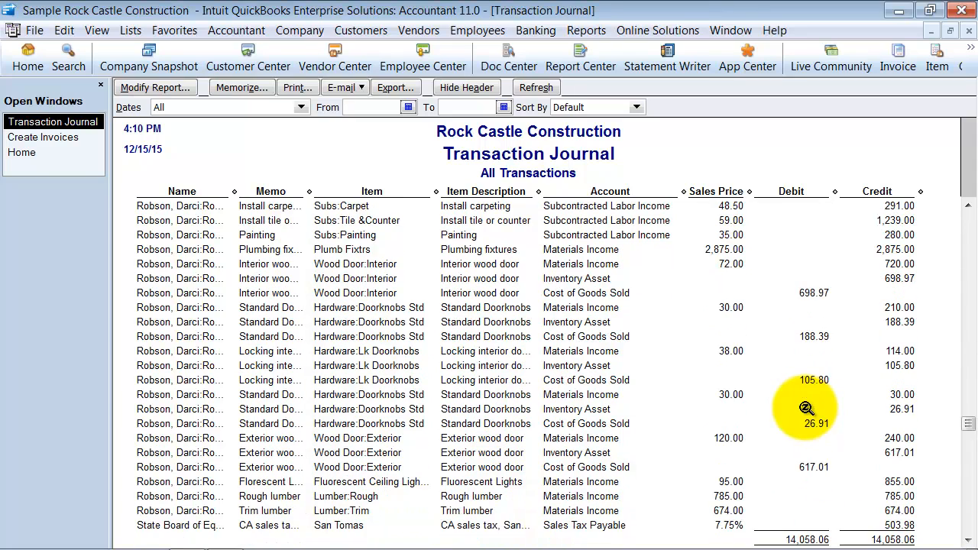
scroll("down", 3)
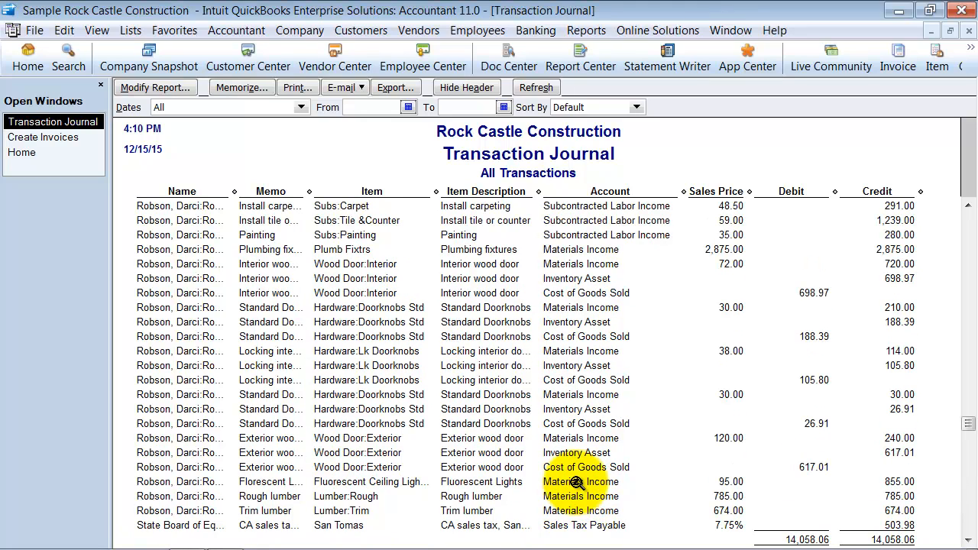
mouse_move(562, 457)
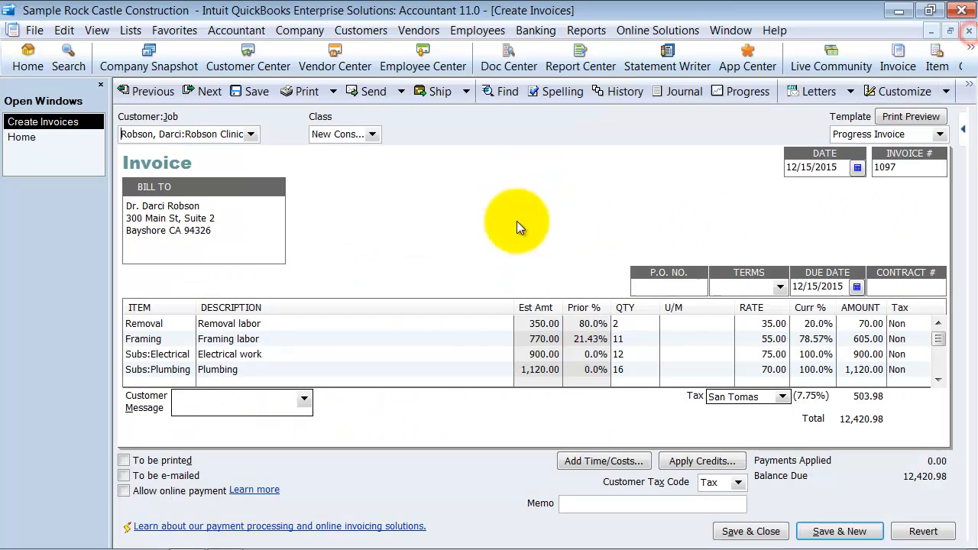
View the Transaction Journal for Hamlin Metal's 175.00 bill, Installation posted to Labor Income
left_click(21, 137)
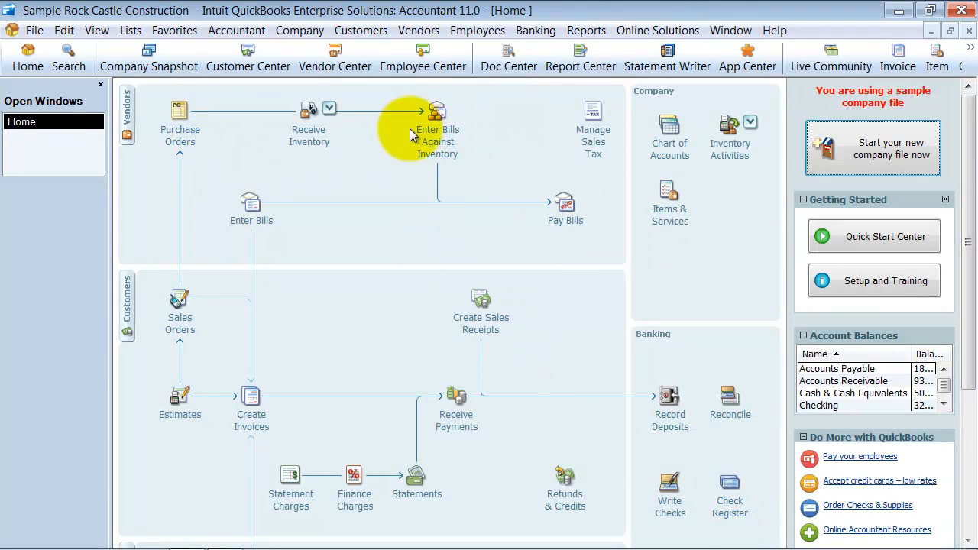
left_click(437, 110)
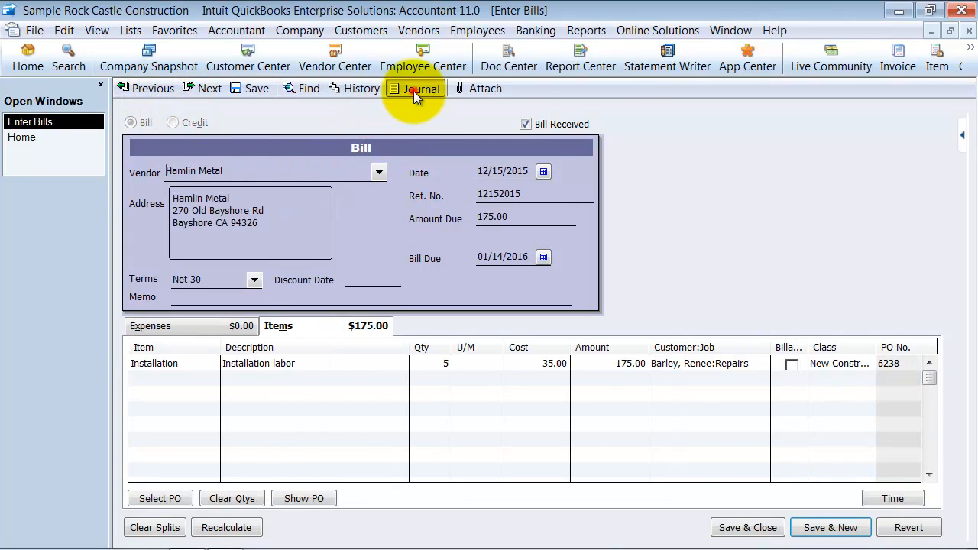
left_click(414, 87)
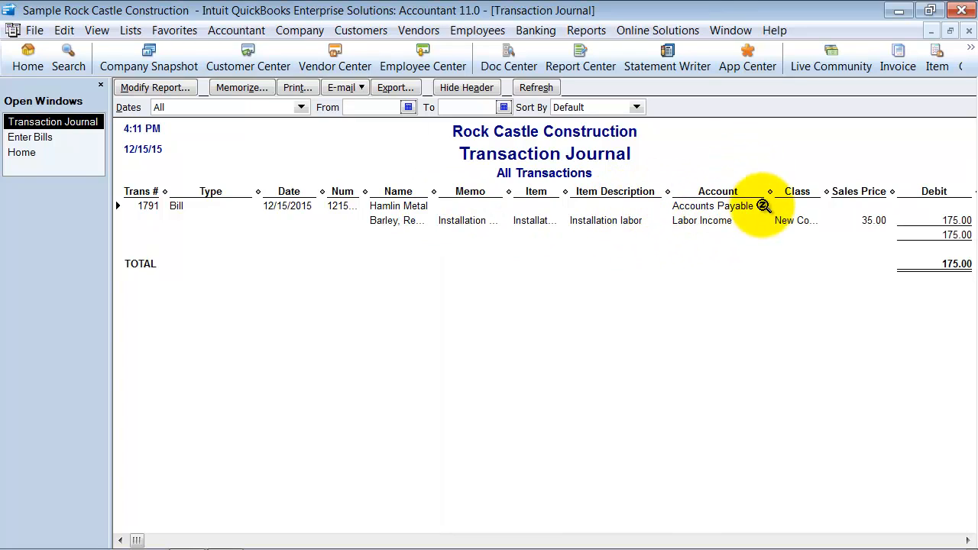
mouse_move(336, 191)
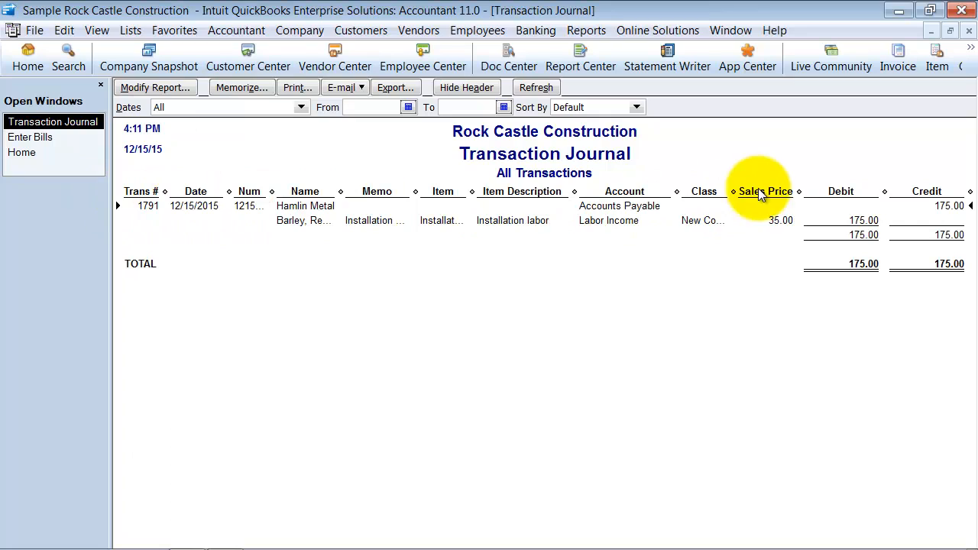
mouse_move(883, 221)
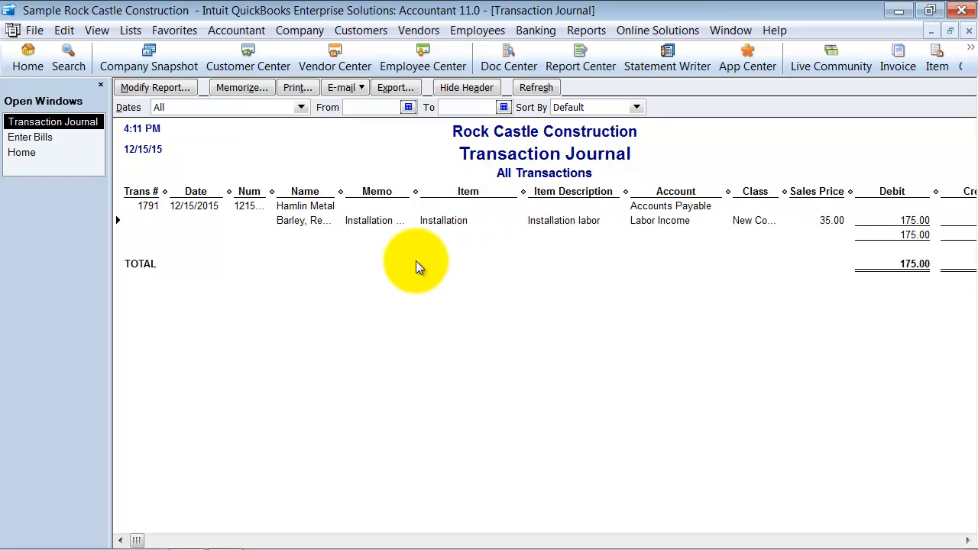
mouse_move(92, 139)
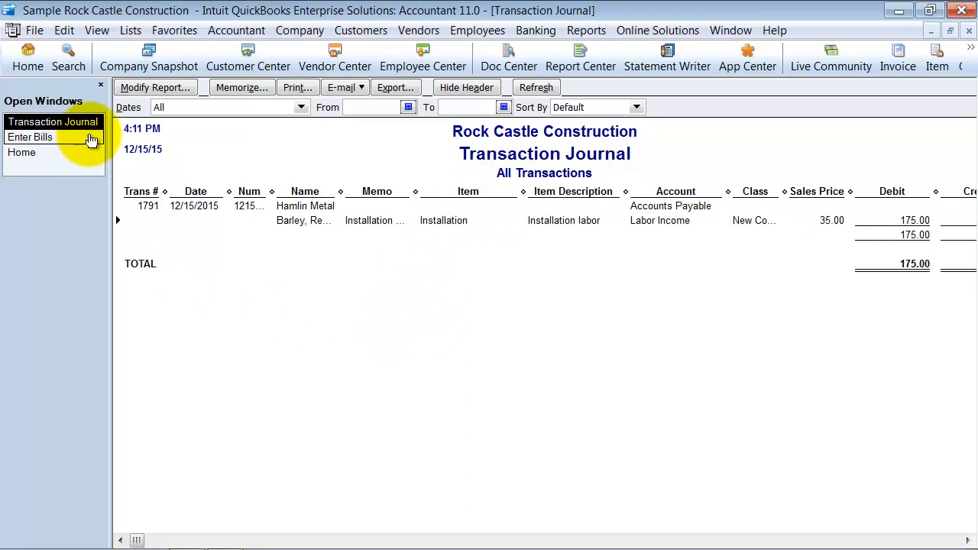
Show the item actions for the Installation service item in the Item List
left_click(130, 30)
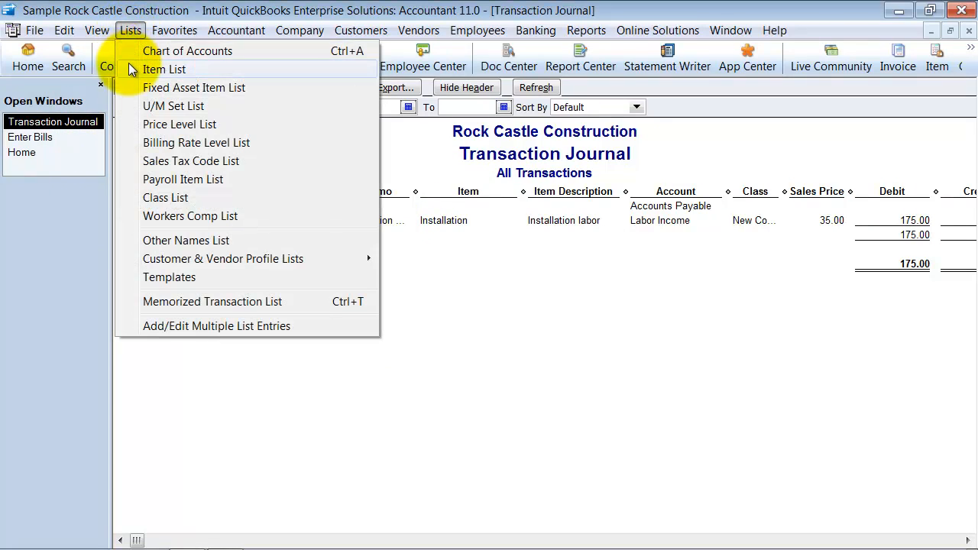
mouse_move(187, 69)
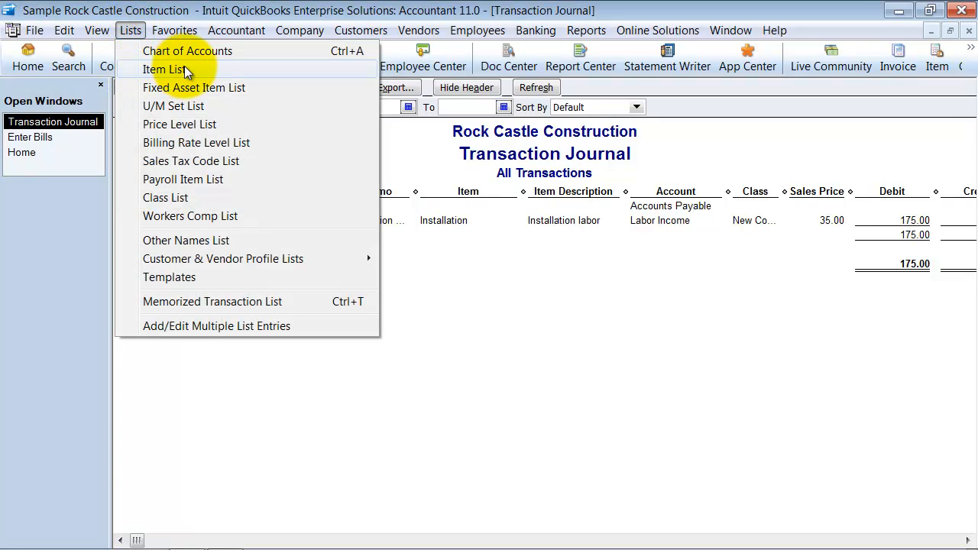
left_click(164, 69)
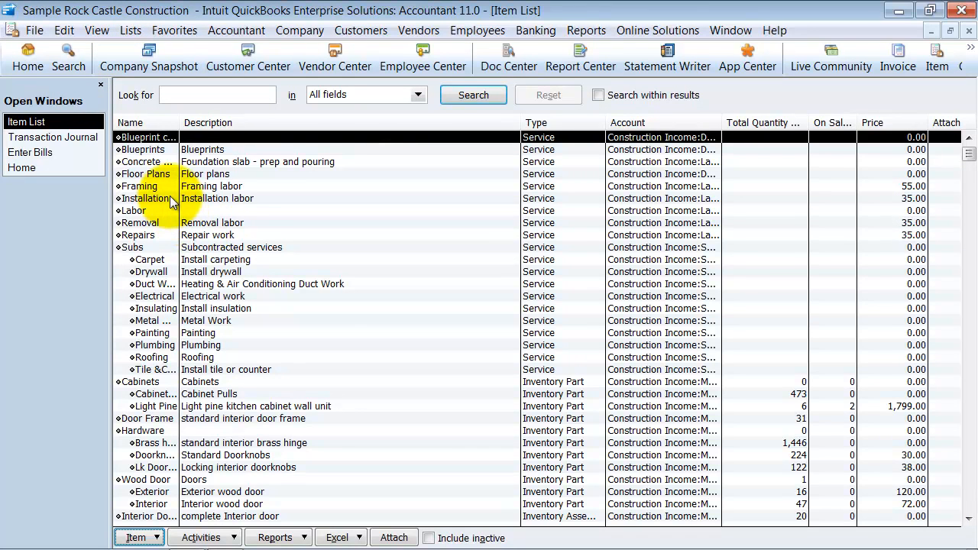
left_click(145, 198)
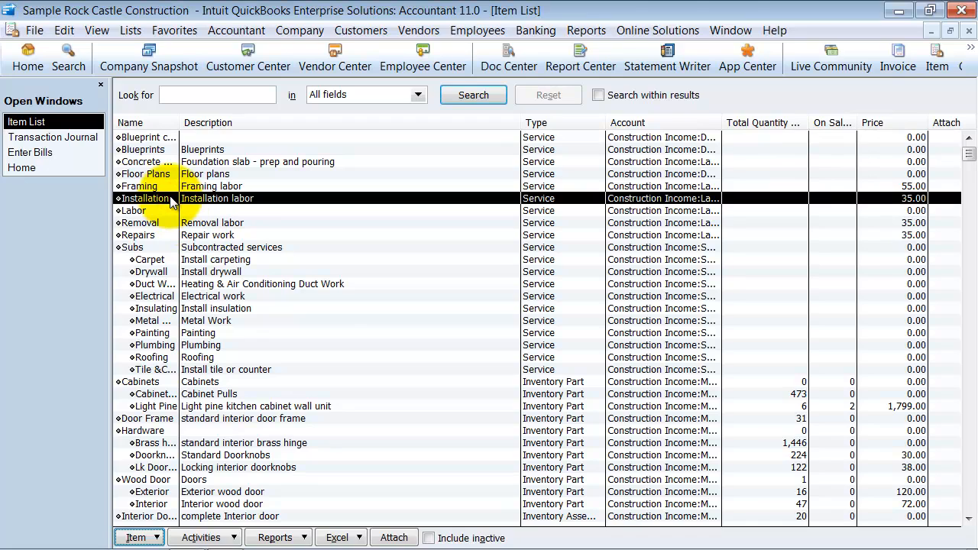
right_click(153, 199)
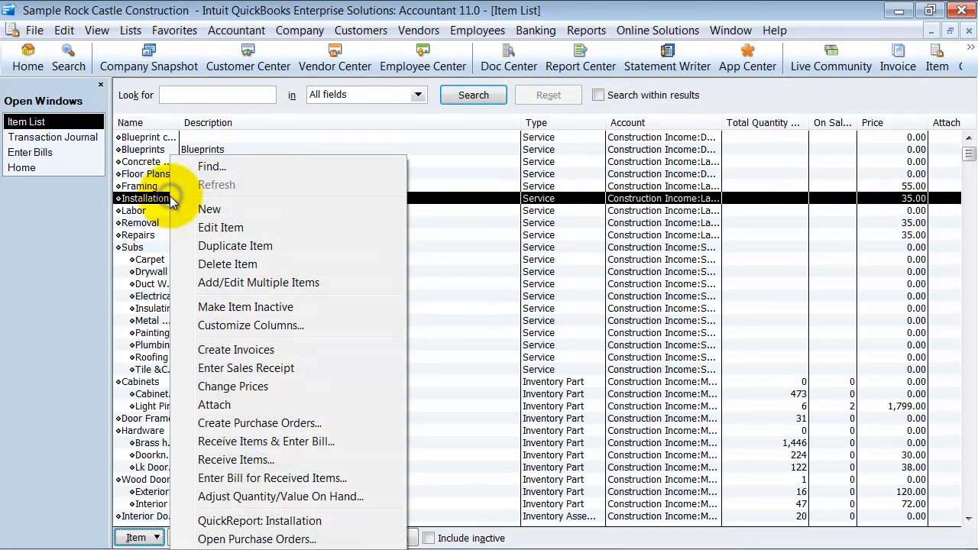
Mark the Installation item as performed by a subcontractor
left_click(220, 226)
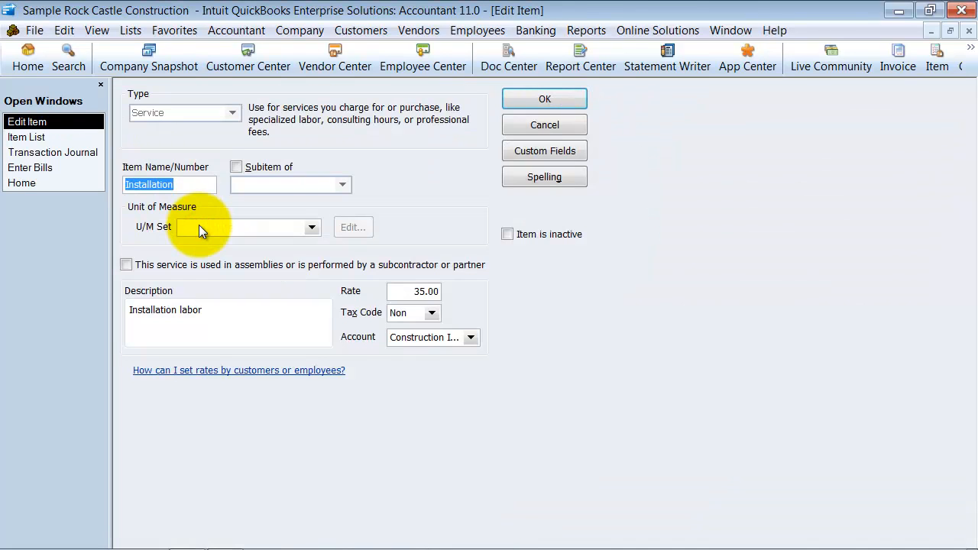
left_click(471, 338)
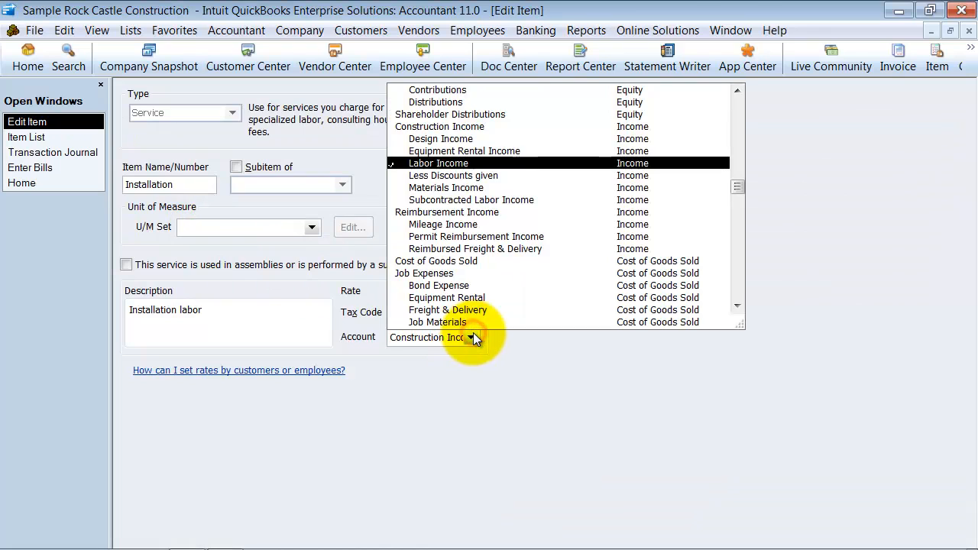
left_click(437, 162)
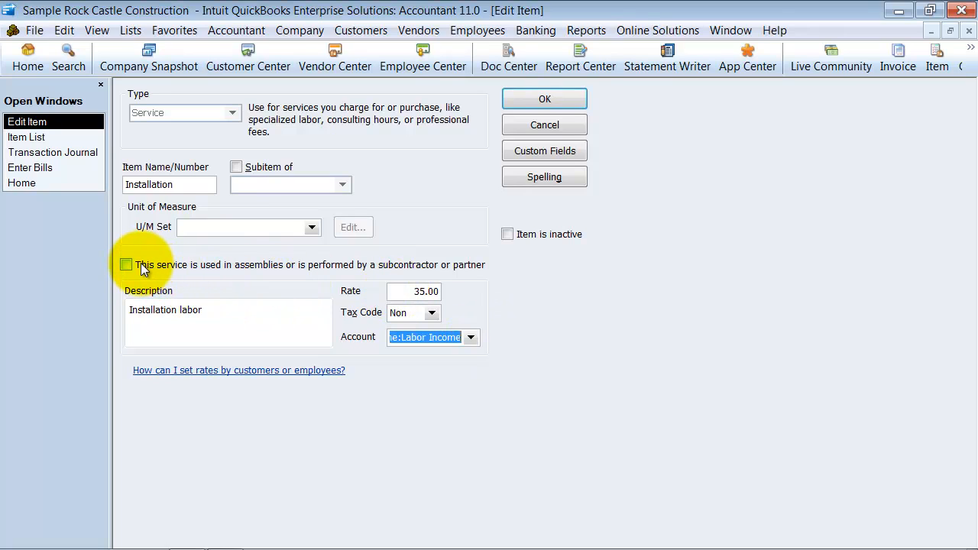
left_click(125, 265)
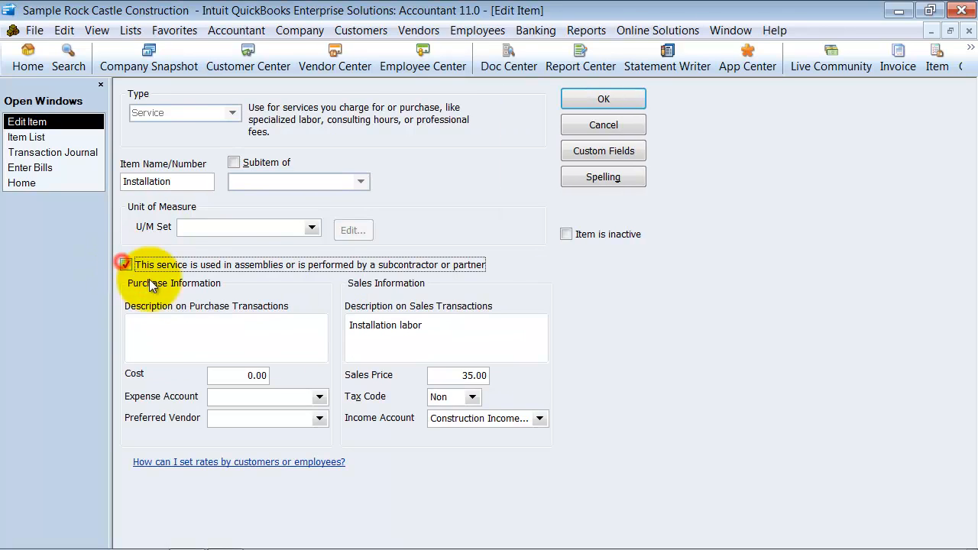
left_click(125, 264)
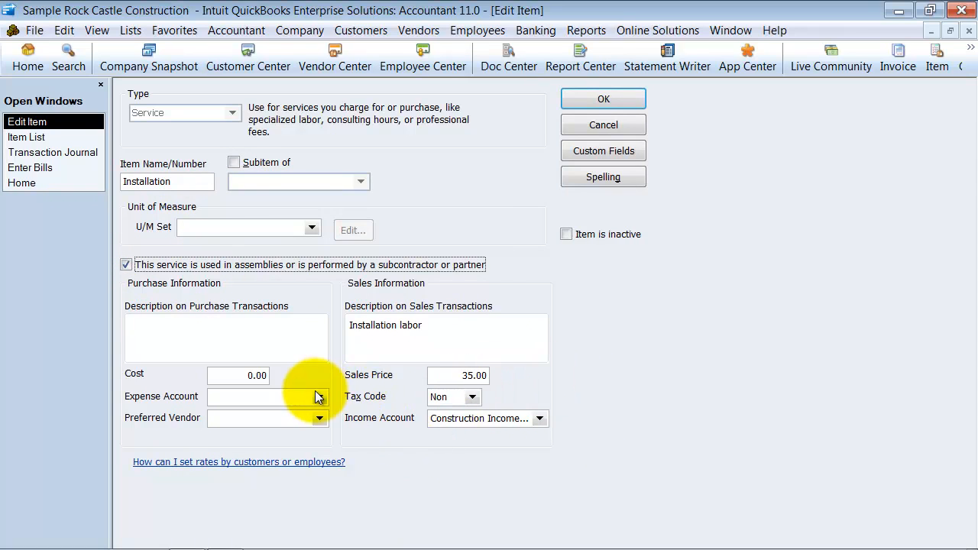
Set the Installation item's expense account to Job Expenses:Subcontractors
left_click(318, 397)
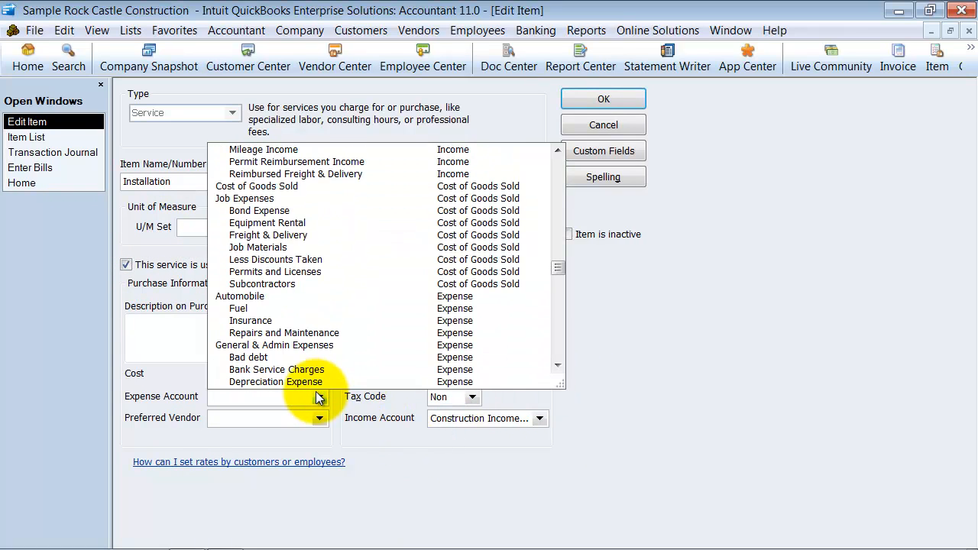
mouse_move(256, 287)
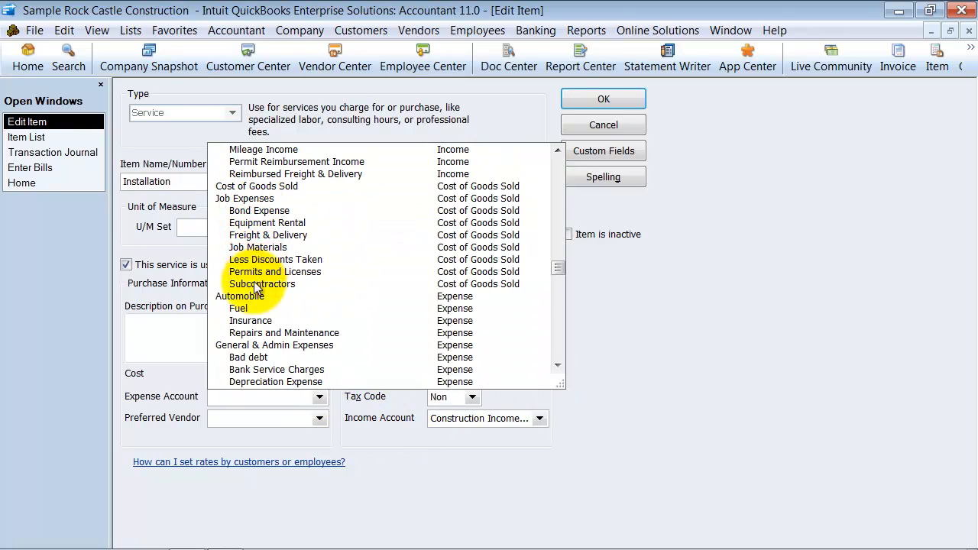
left_click(261, 282)
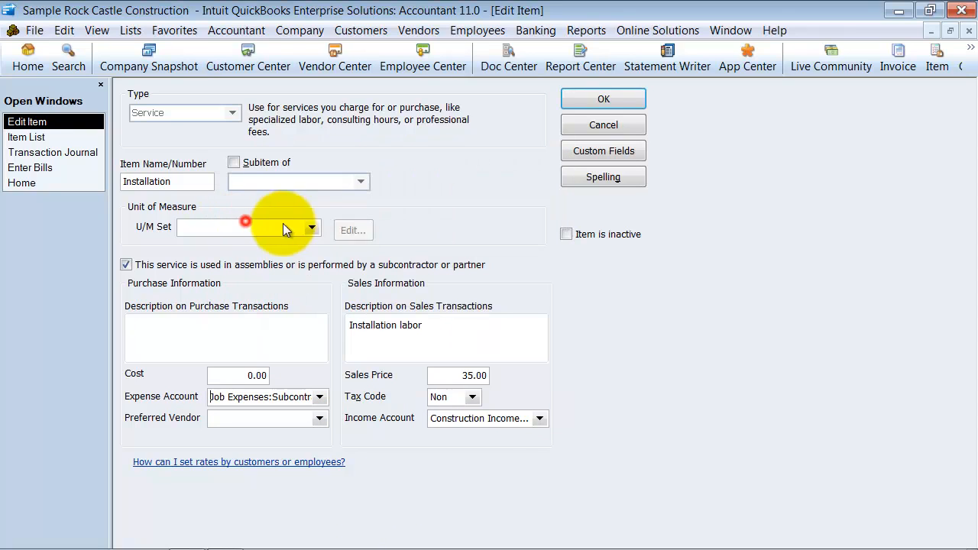
left_click(540, 419)
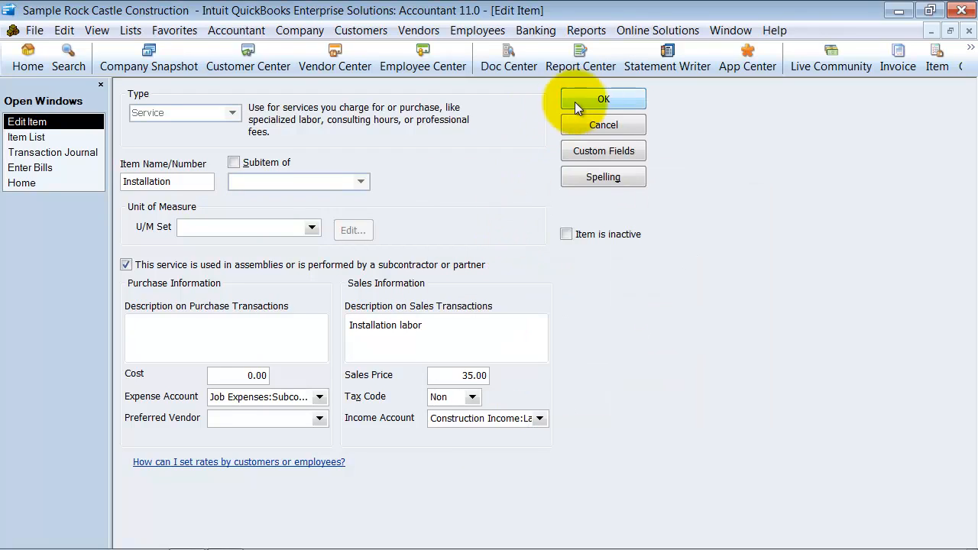
Save the Installation item and apply the account change to existing transactions
left_click(602, 97)
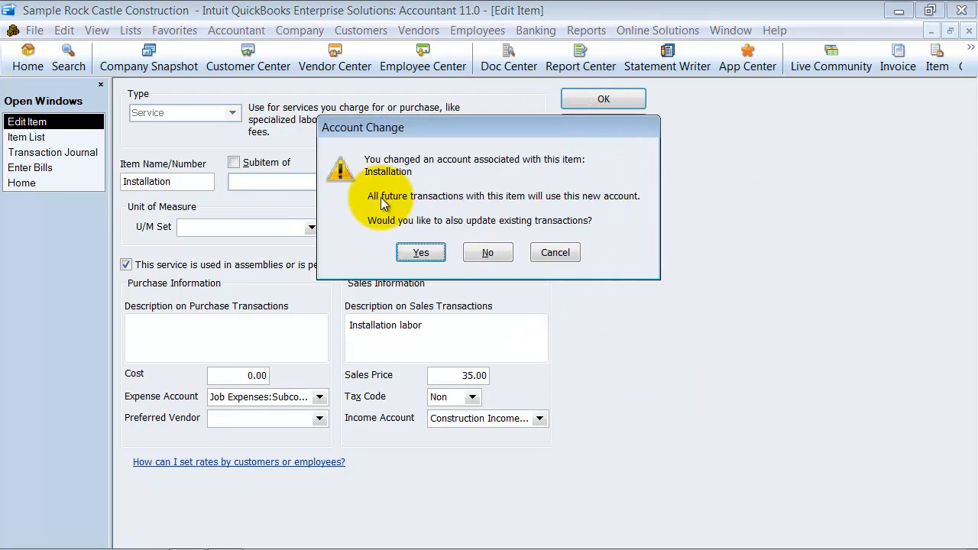
mouse_move(389, 171)
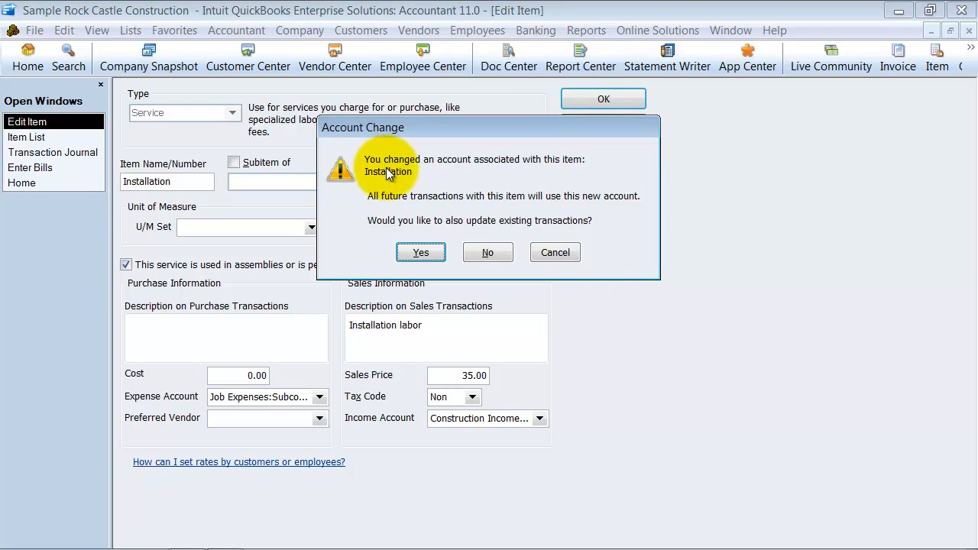
mouse_move(492, 422)
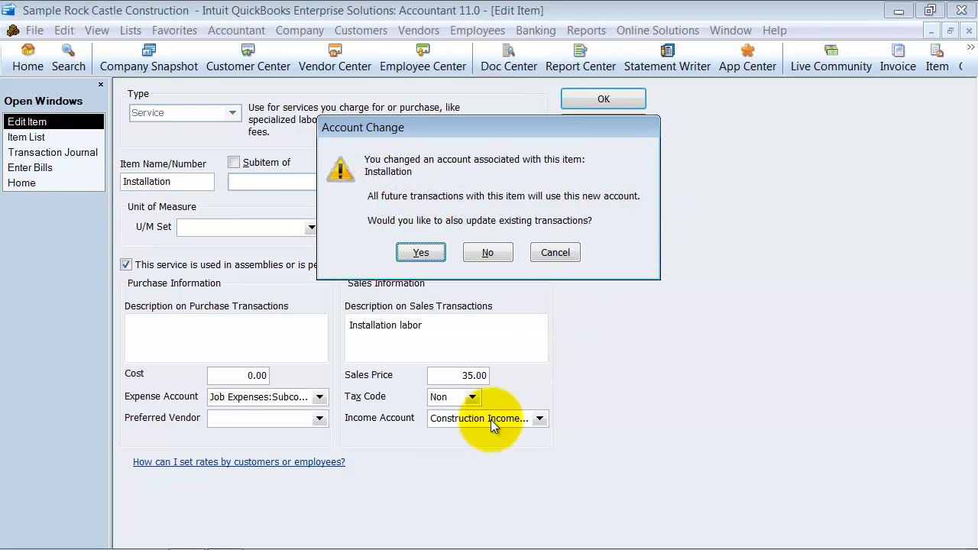
mouse_move(260, 397)
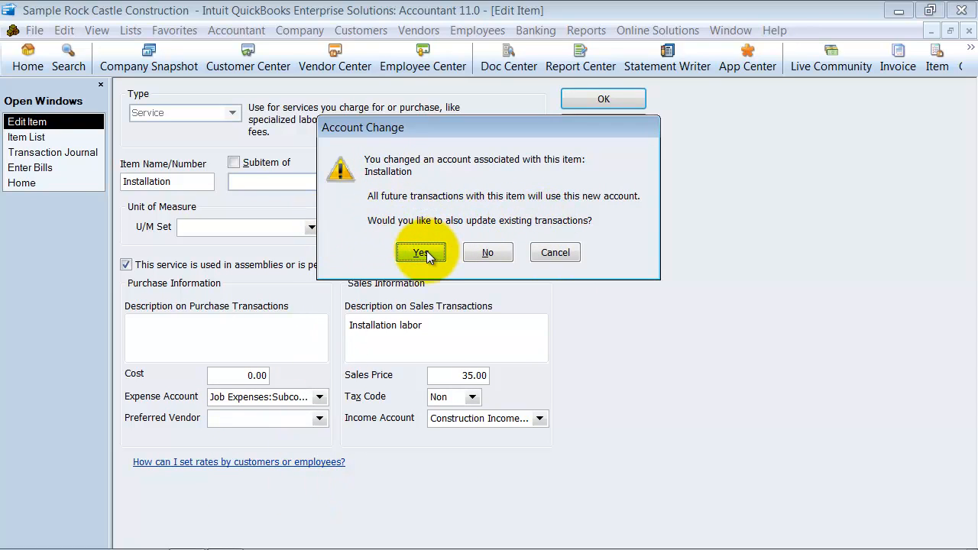
left_click(421, 252)
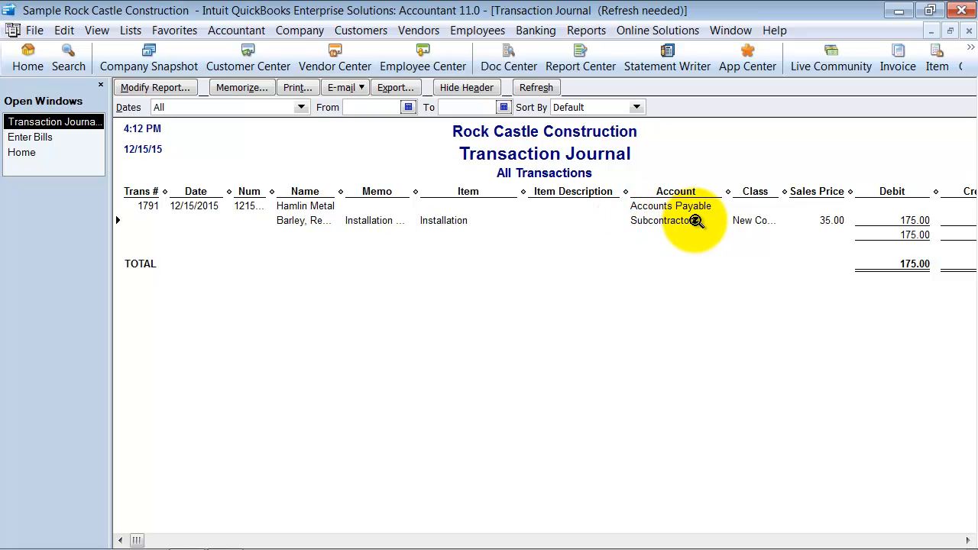
mouse_move(454, 220)
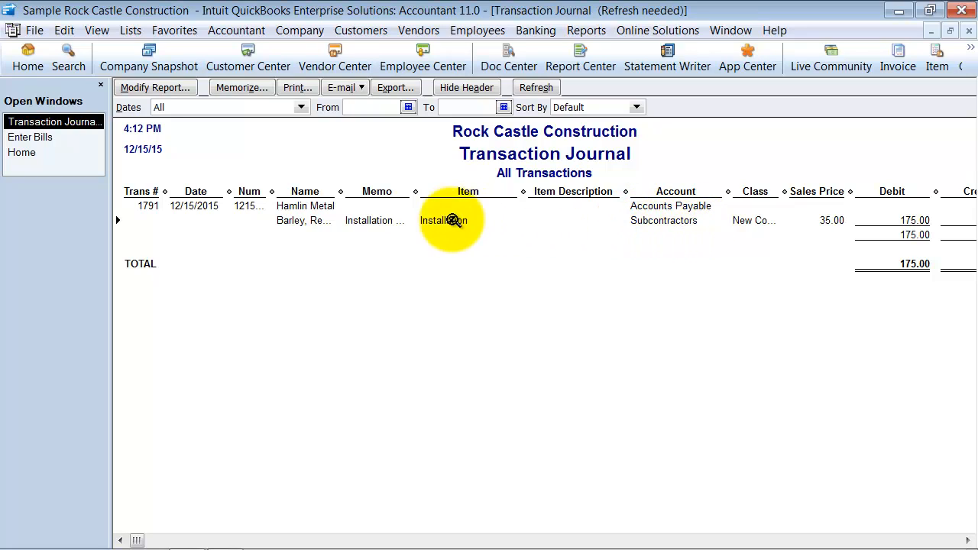
mouse_move(680, 227)
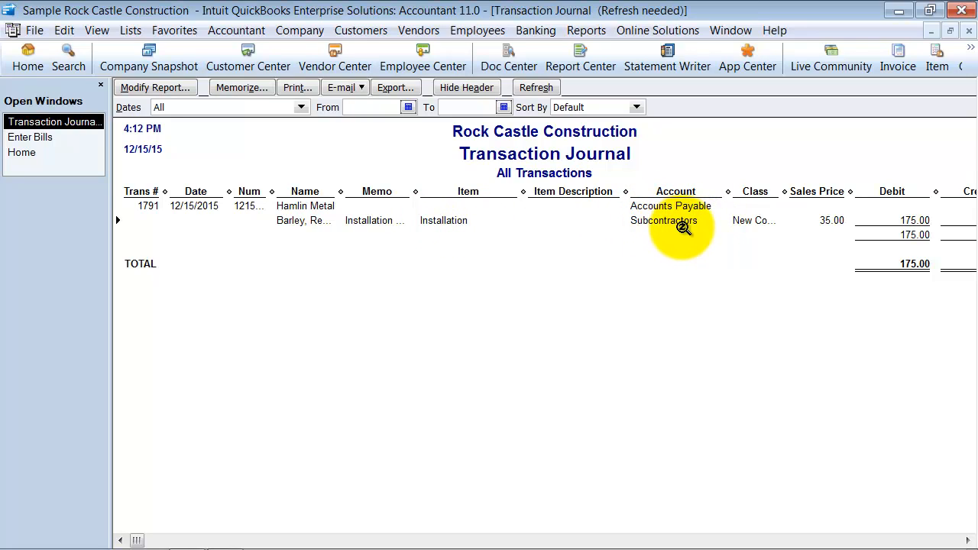